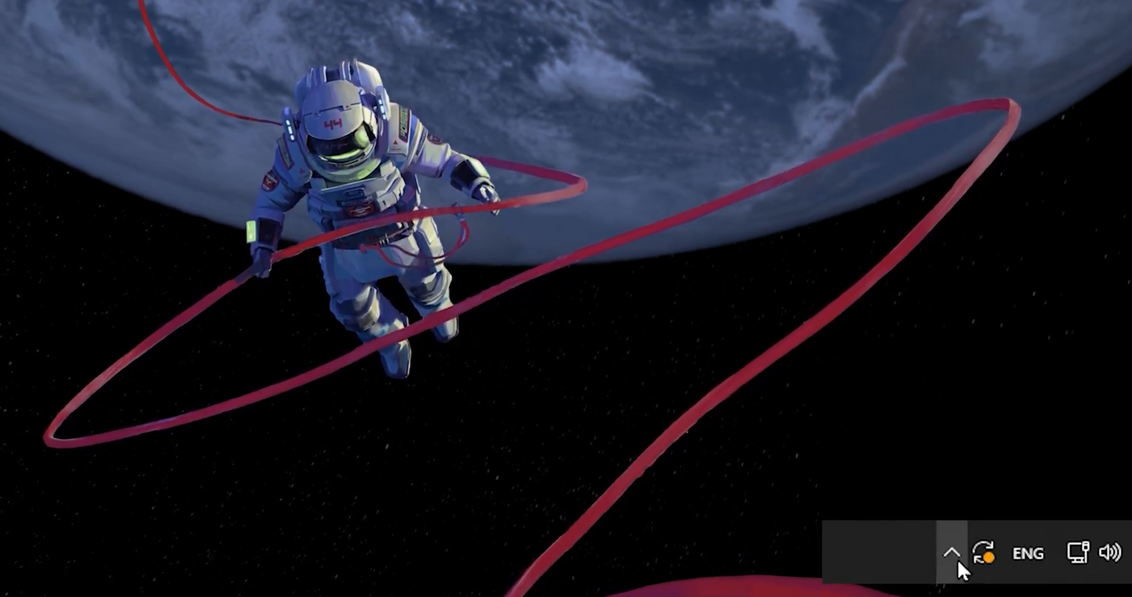
Step: Reveal the hidden tray icons and bring up options for the Epic Games launcher icon
left_click(950, 553)
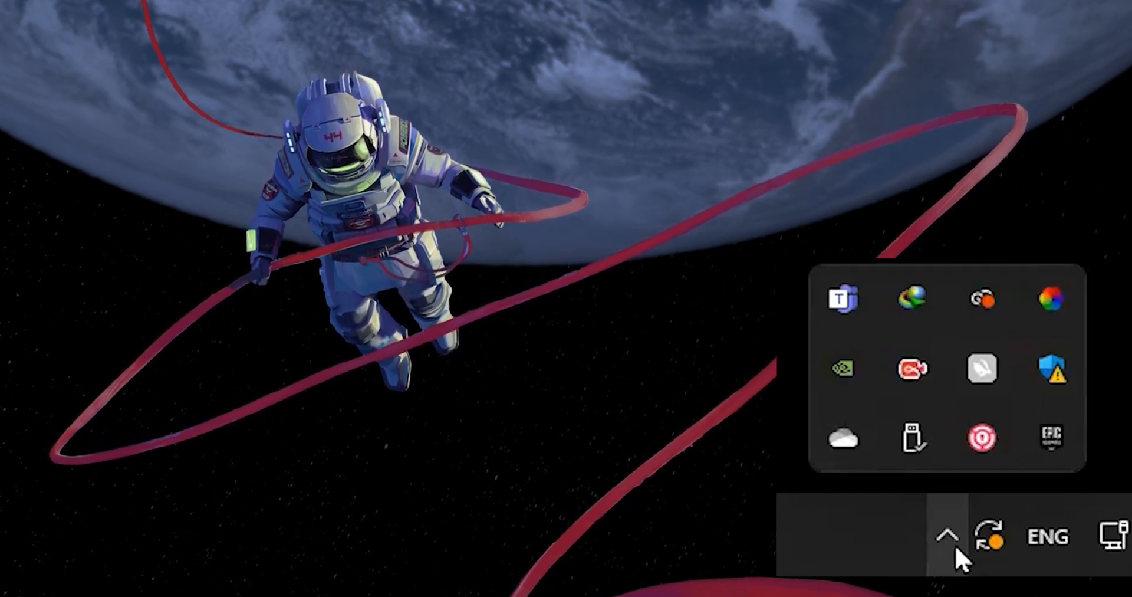
right_click(1051, 438)
type("%lo")
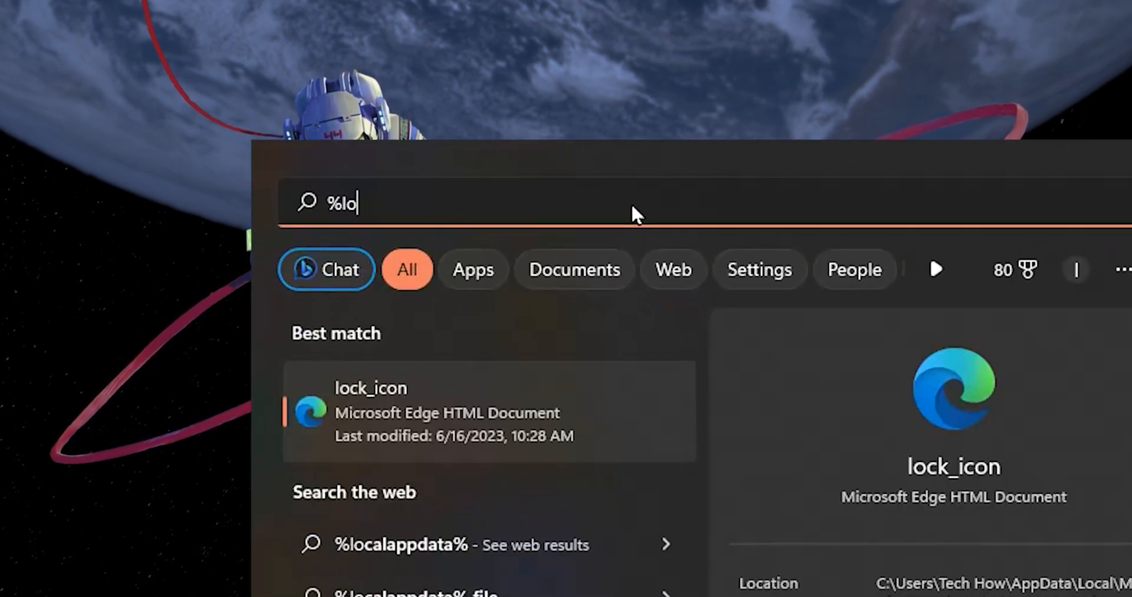
Step: Find %localappdata% through Windows Search and open the Local AppData folder
type("calappdat")
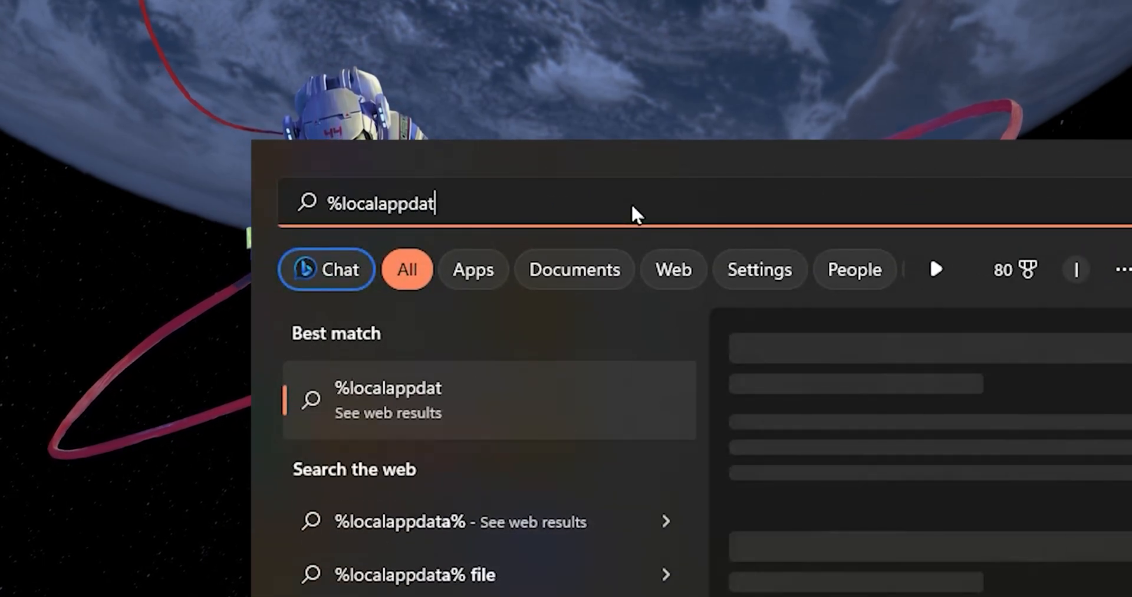
type("%")
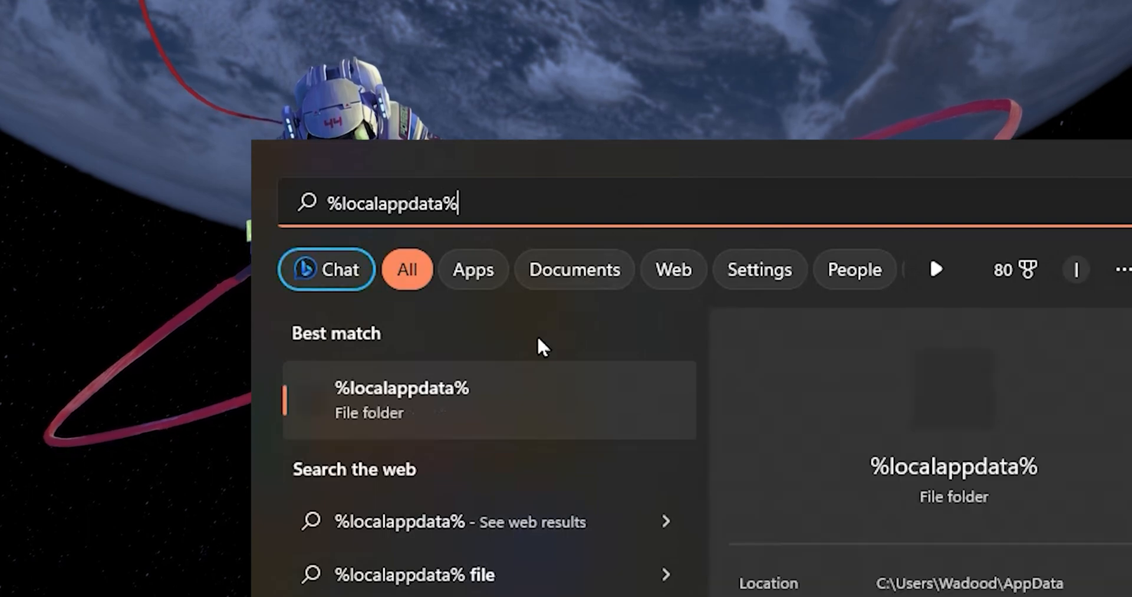
left_click(402, 400)
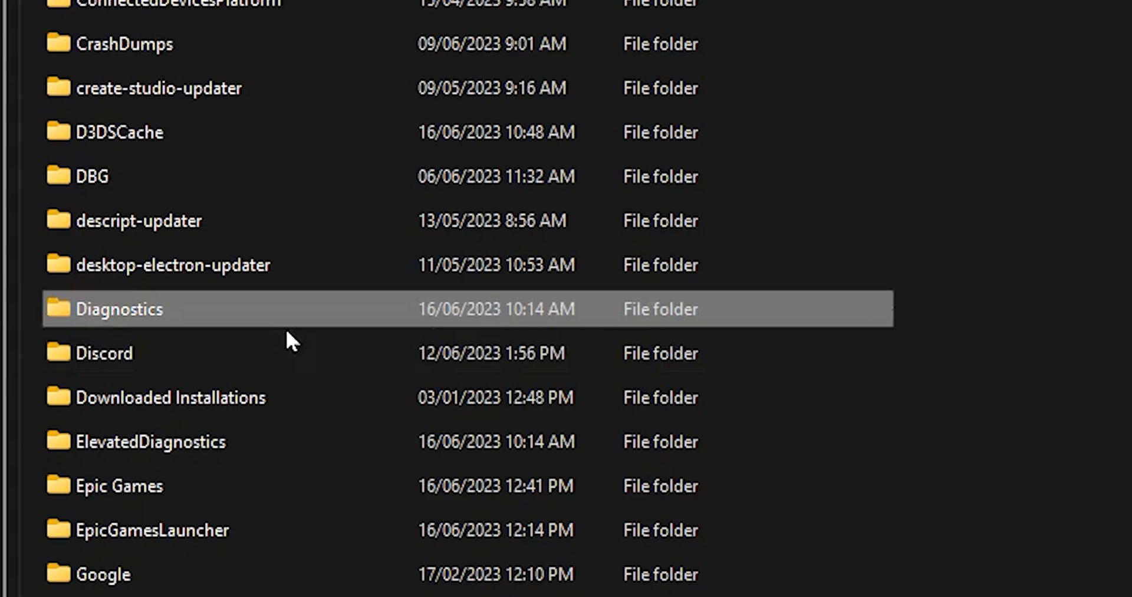
Step: Navigate into Epic Games\Saved and bring up options on the WebCache folder to delete it
left_click(119, 486)
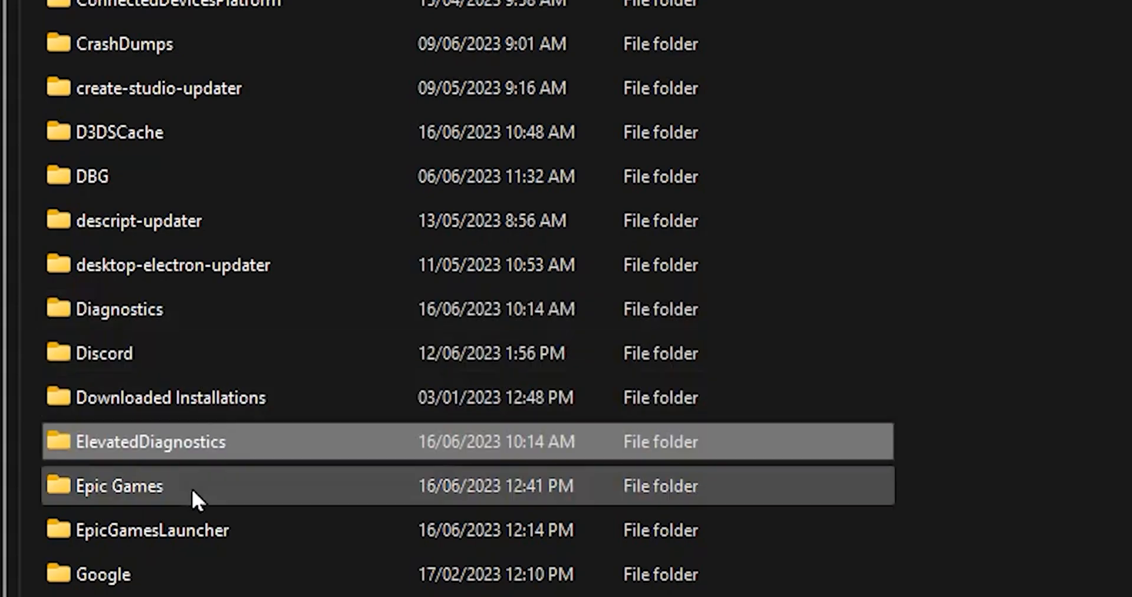
left_click(119, 486)
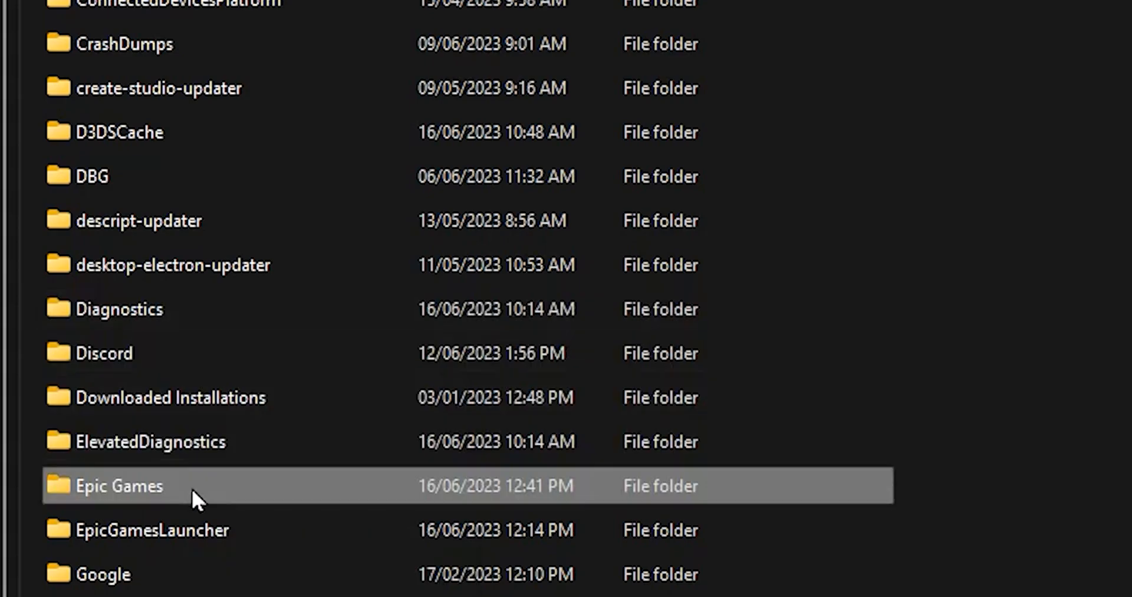
double_click(120, 486)
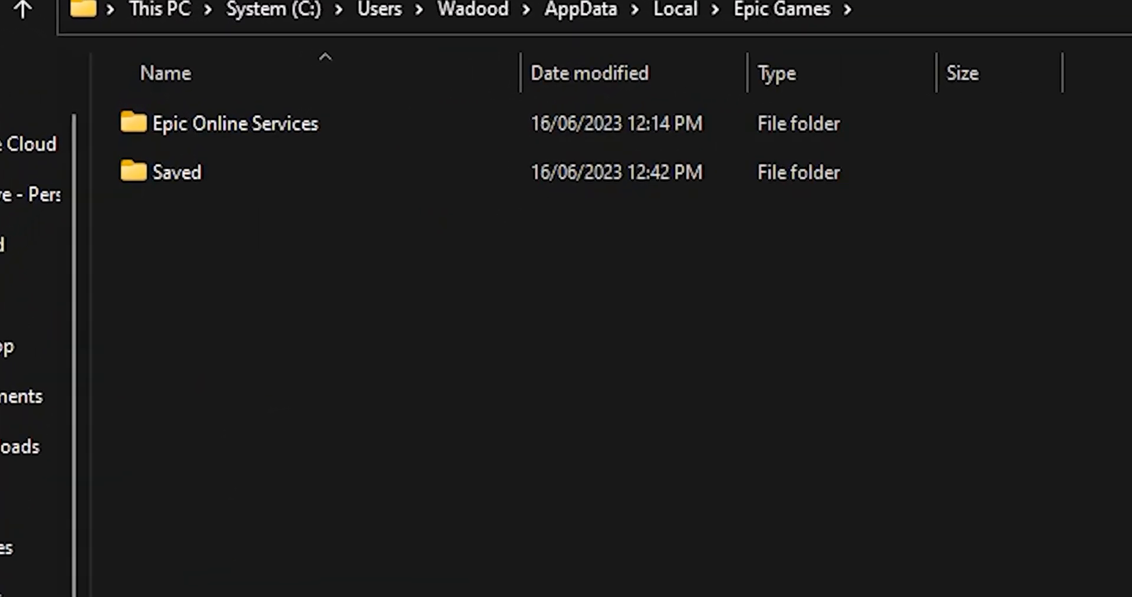
left_click(177, 172)
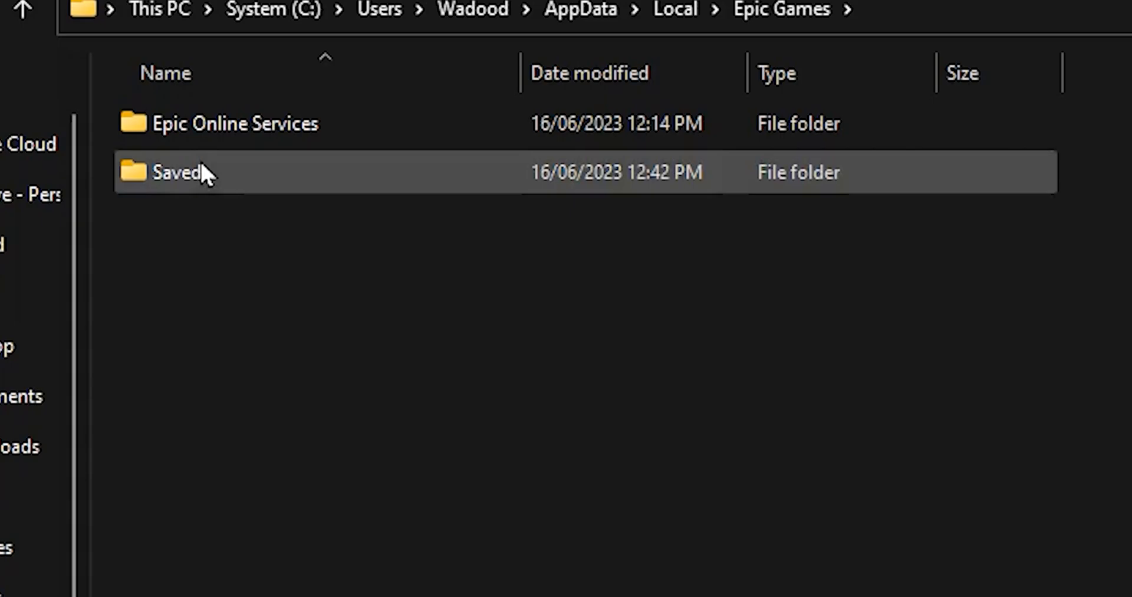
double_click(177, 172)
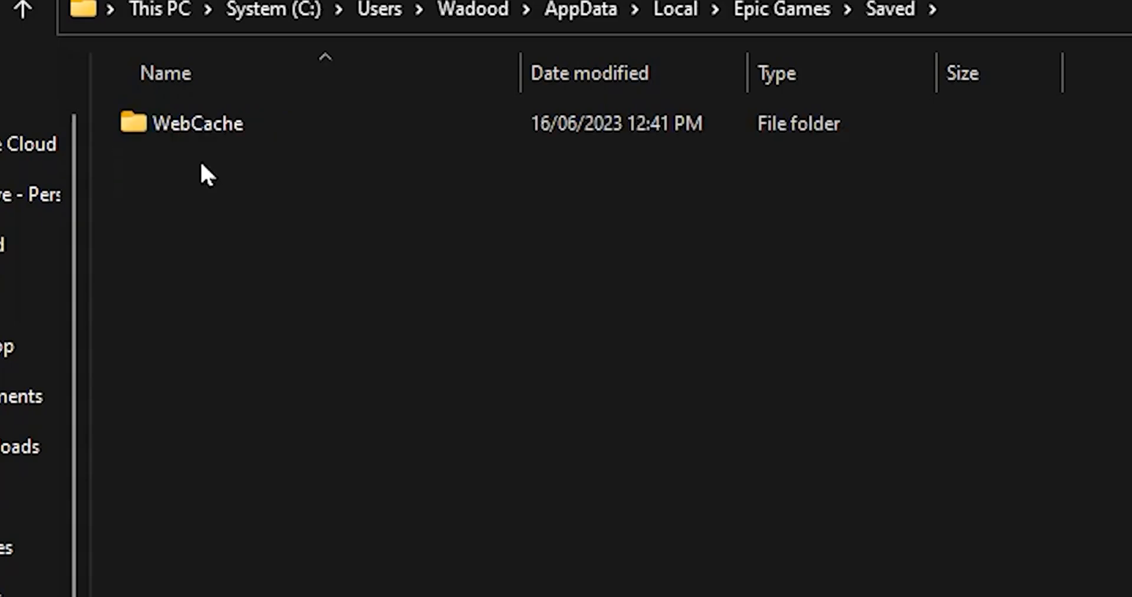
mouse_move(224, 145)
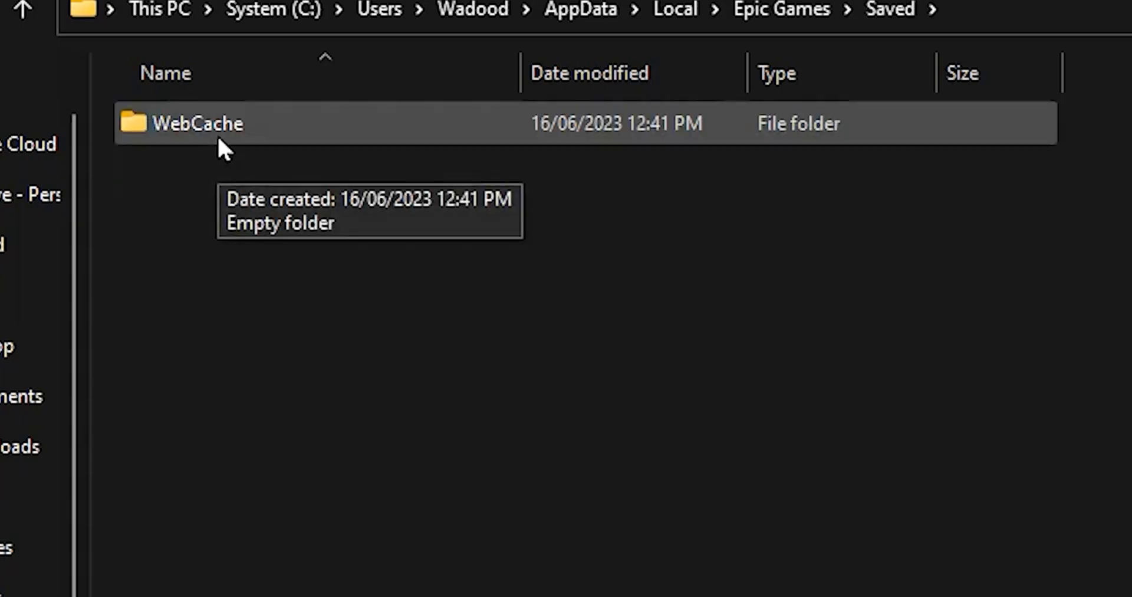
right_click(198, 122)
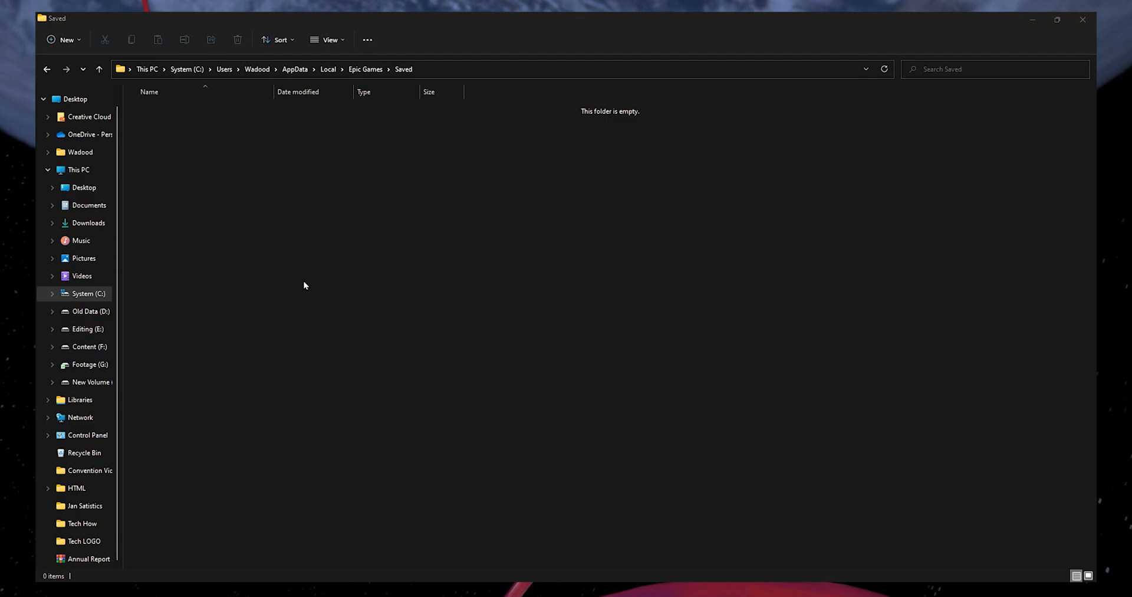
mouse_move(719, 397)
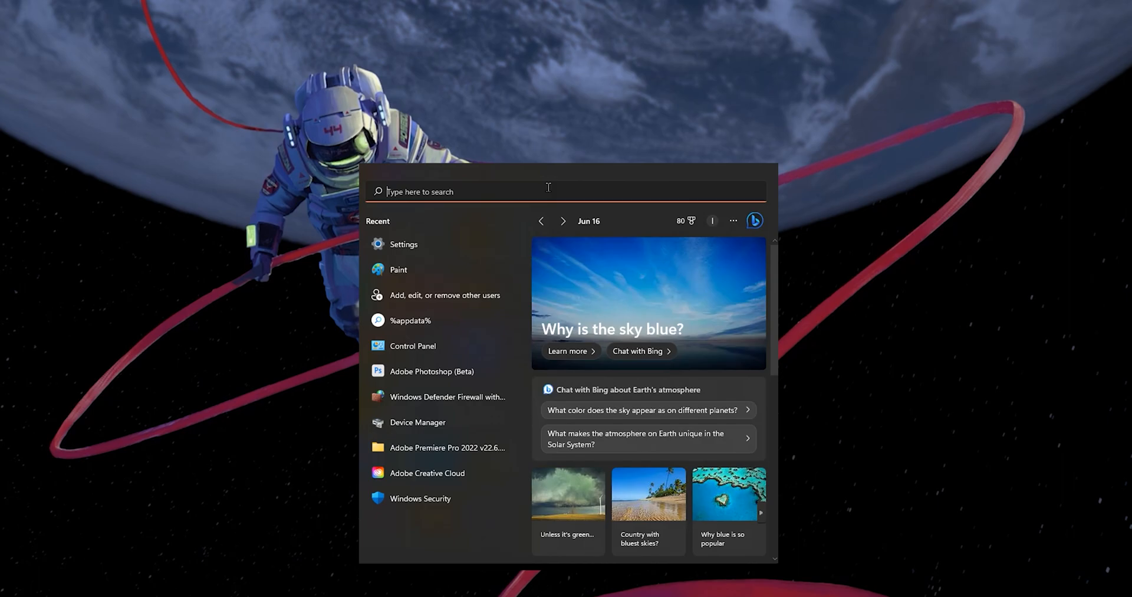
Step: Search 'Epic Games Launcher', go to its file location and open the shortcut's Properties
type("Epic Games Launcher")
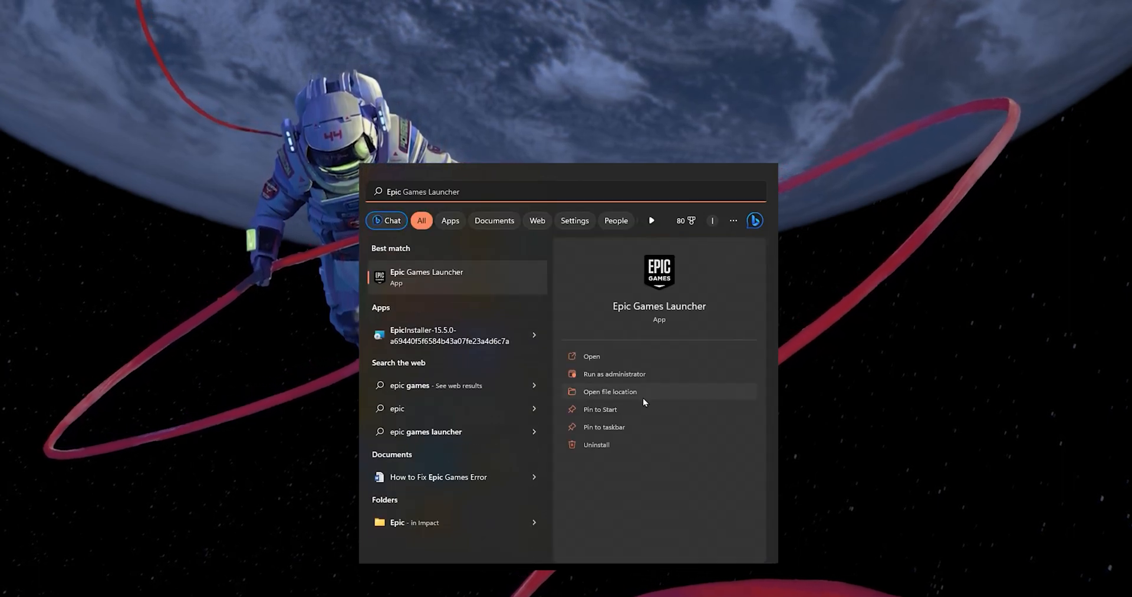
left_click(610, 391)
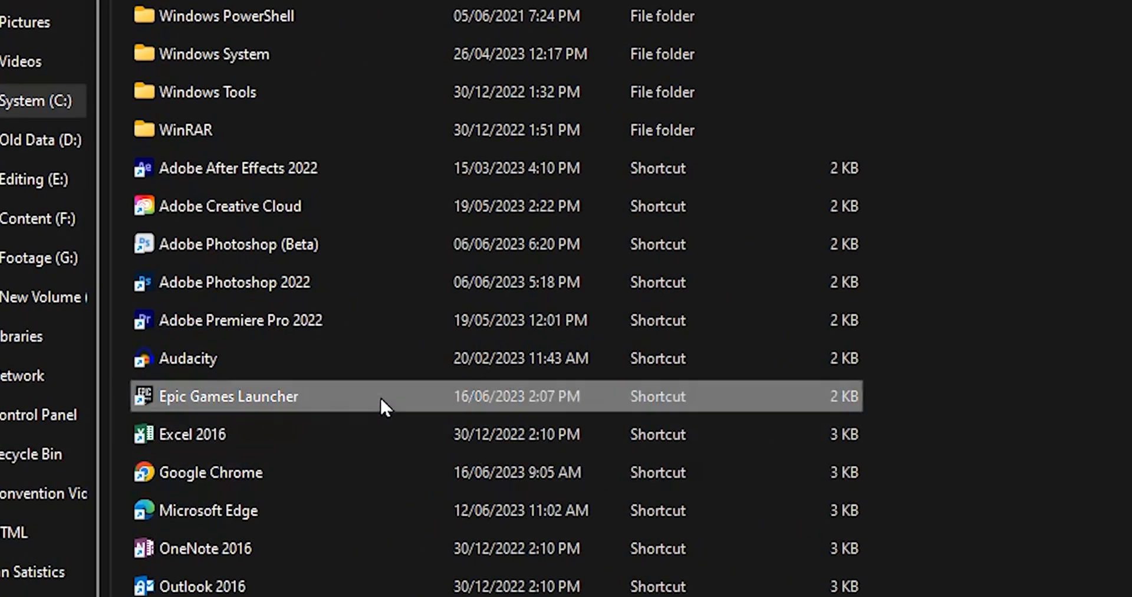
right_click(227, 397)
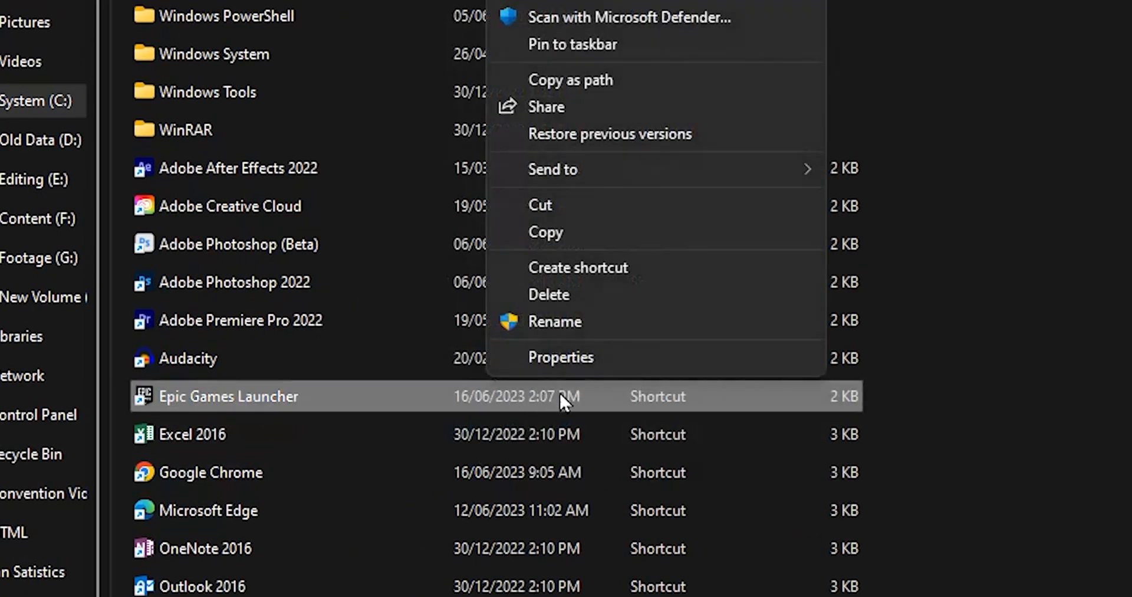
left_click(560, 358)
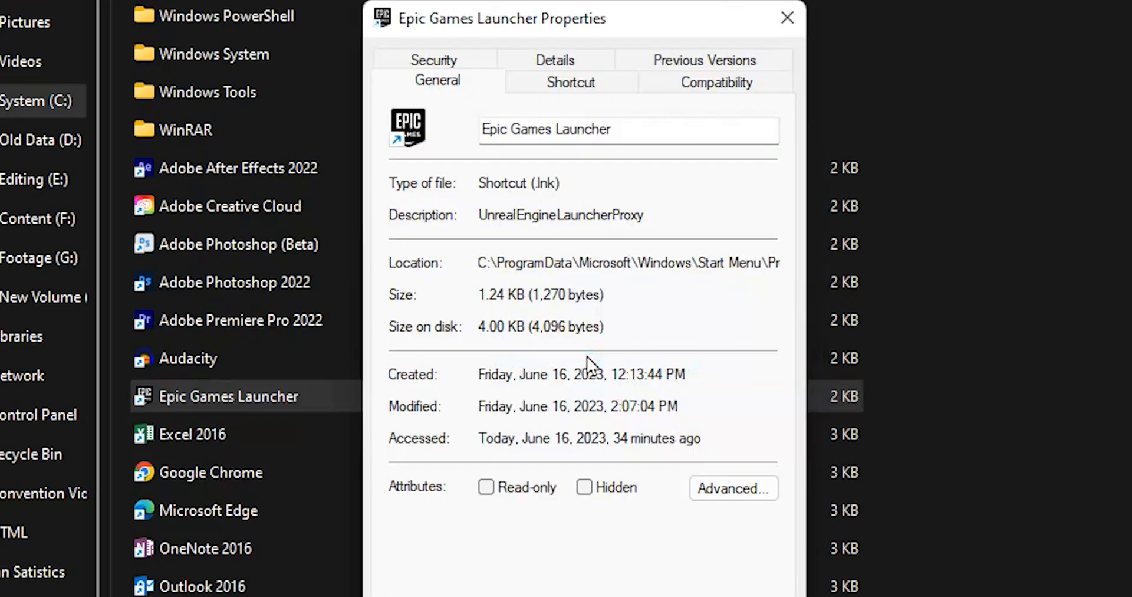
mouse_move(729, 105)
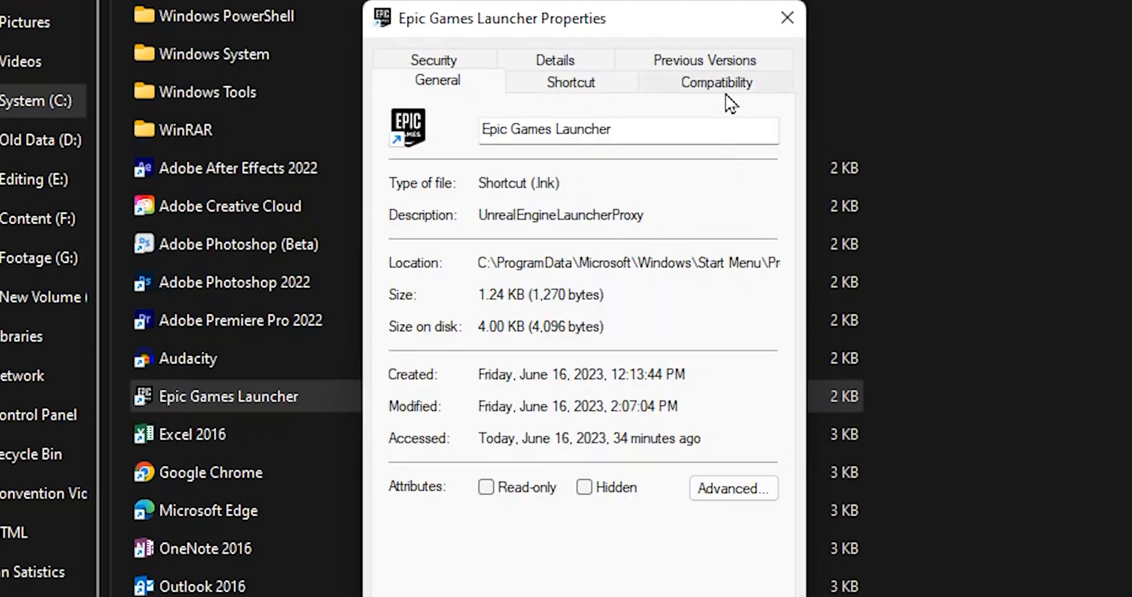
Step: Under Compatibility, enable Run this program as an administrator for the launcher shortcut
left_click(716, 81)
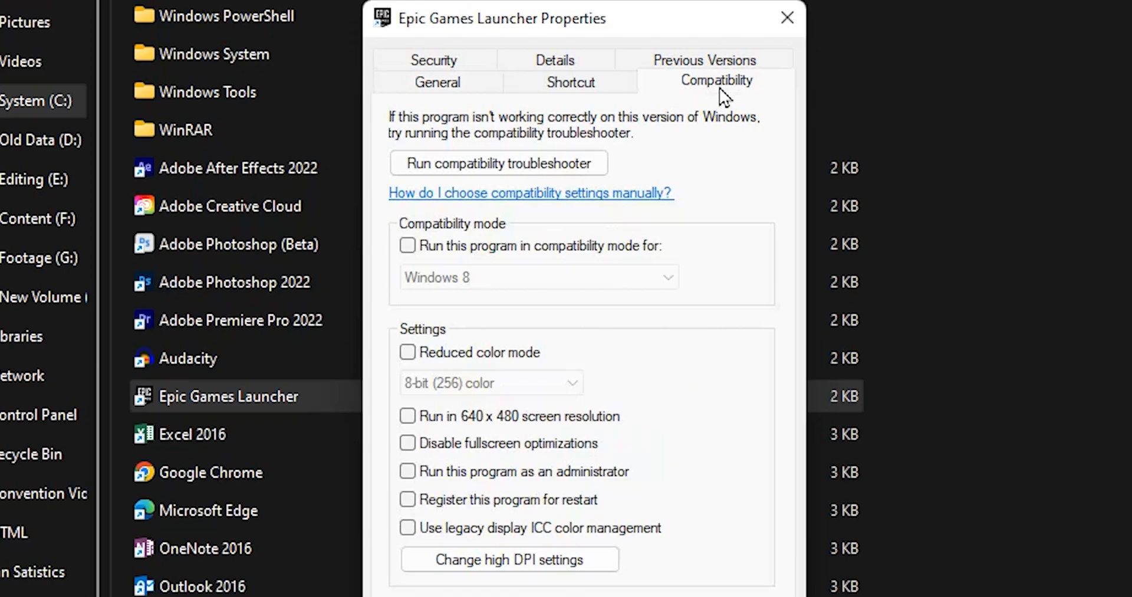
mouse_move(421, 491)
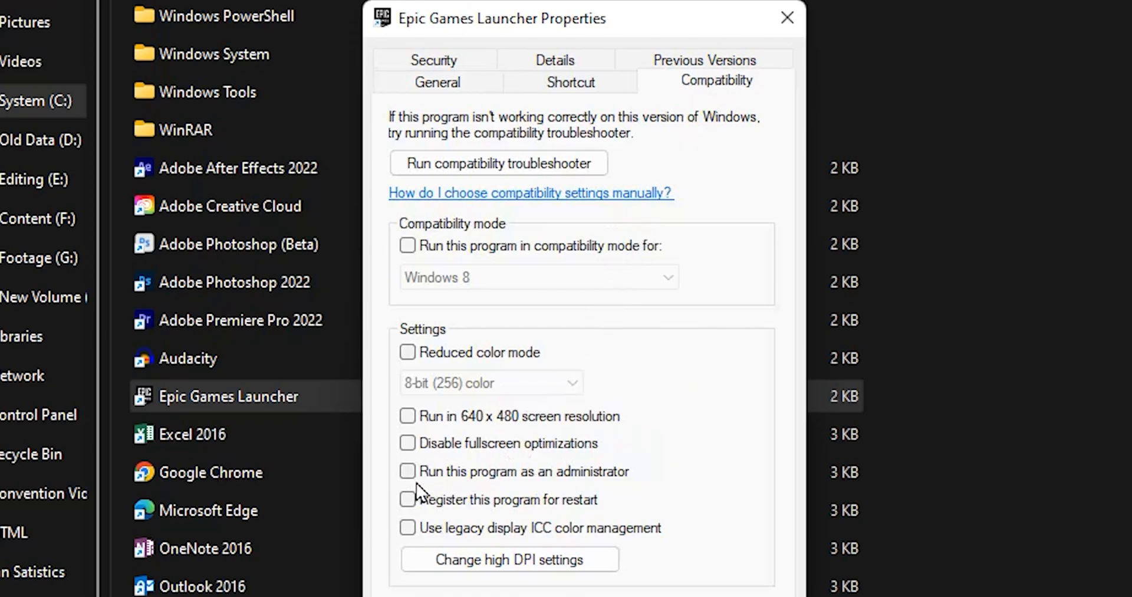
left_click(407, 470)
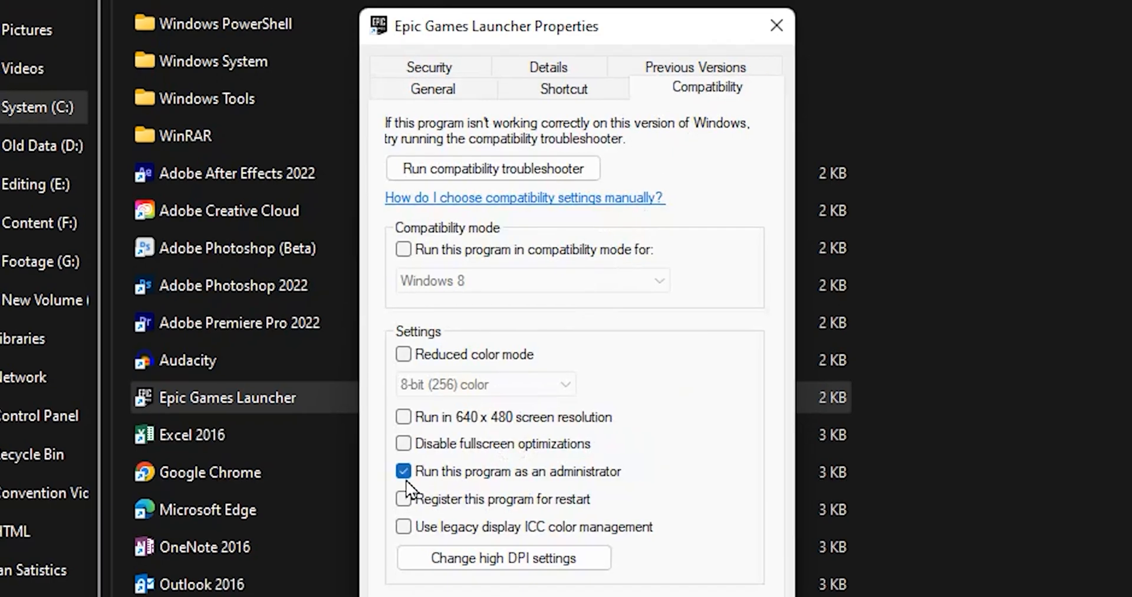